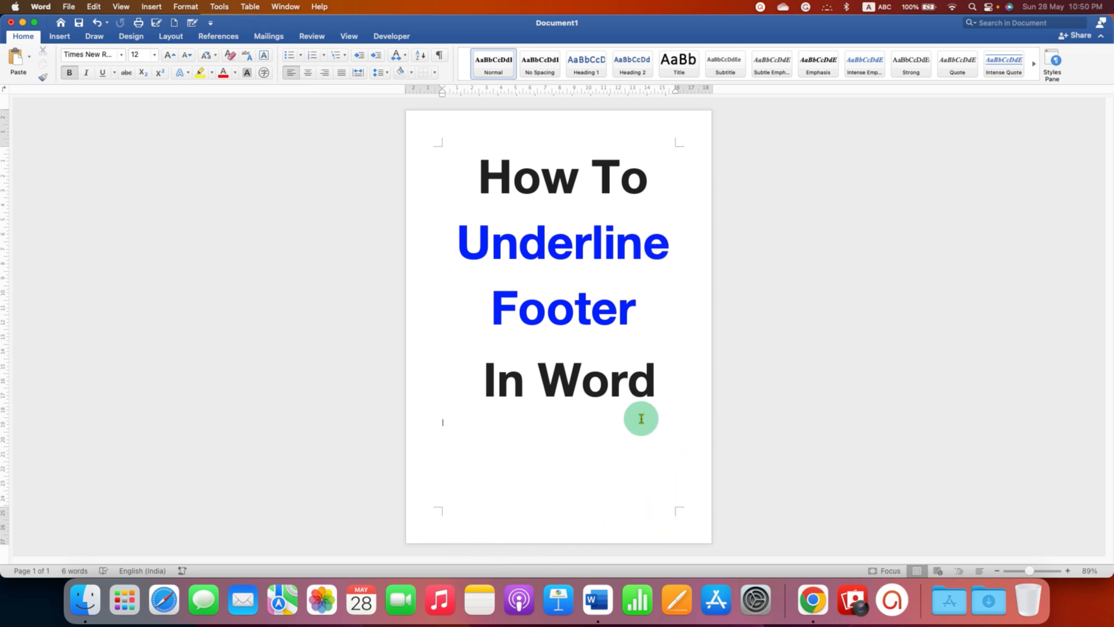
mouse_move(371, 245)
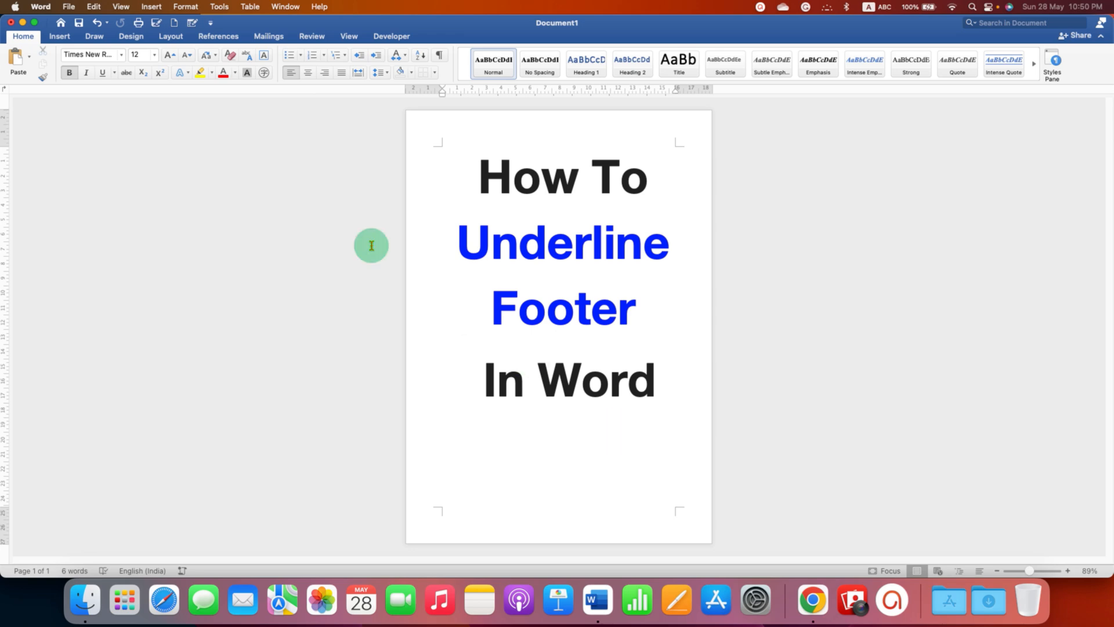
Enter footer editing mode through the Insert tab's Footer menu and Edit Footer
left_click(59, 36)
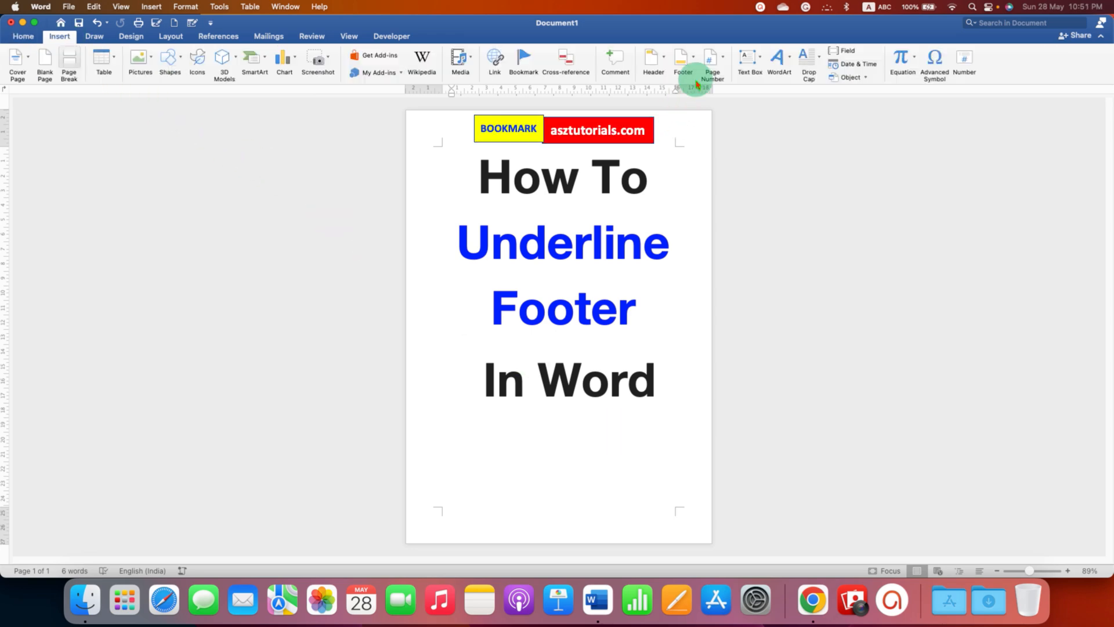
left_click(683, 63)
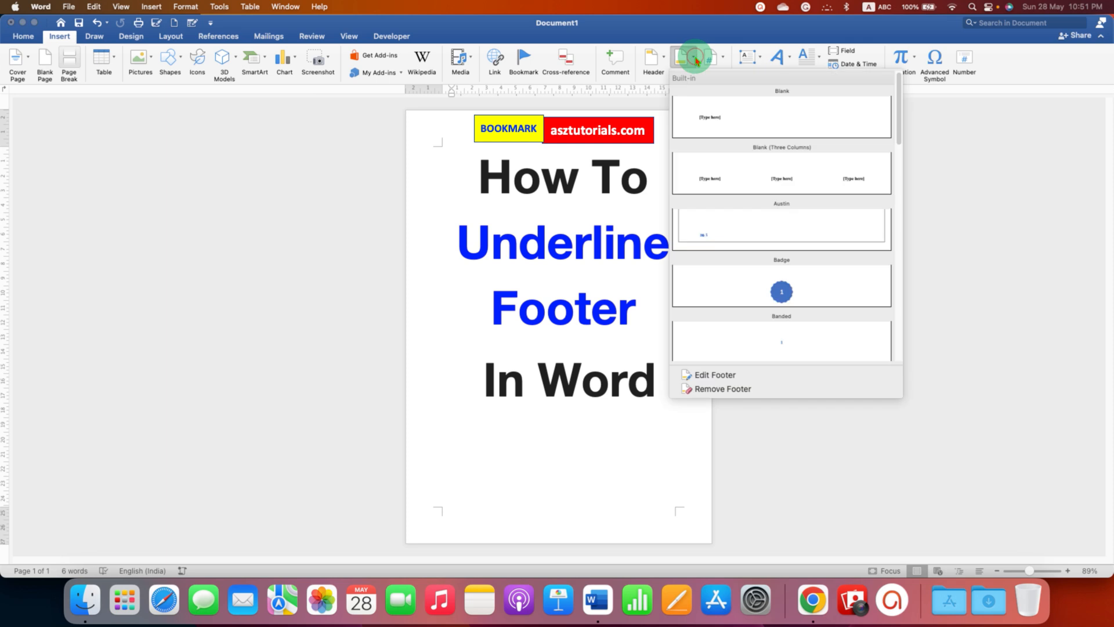
mouse_move(786, 374)
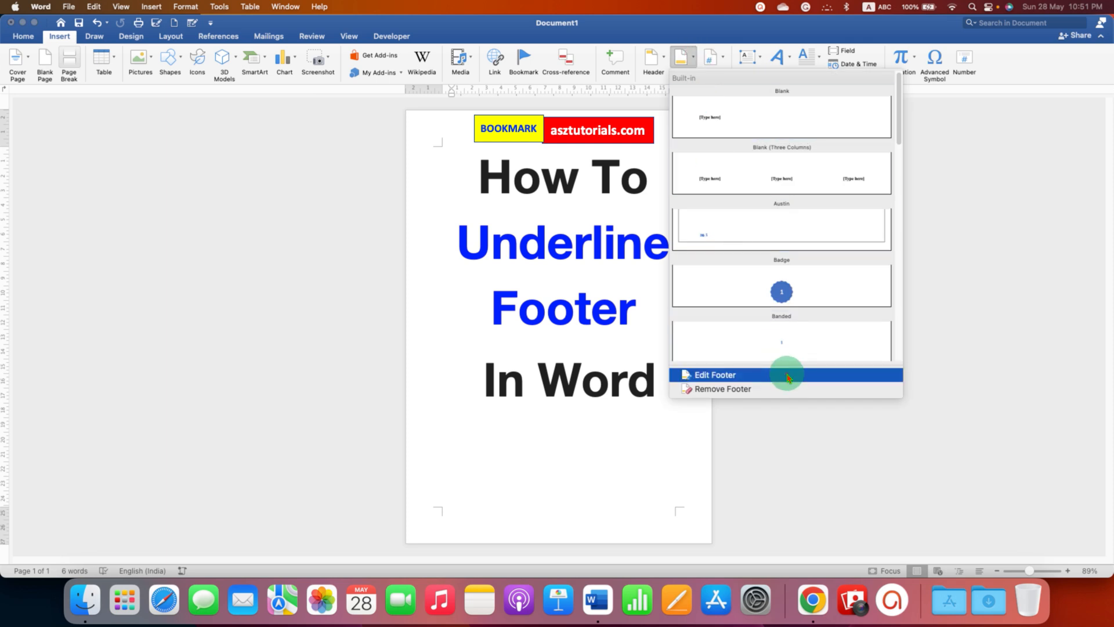
left_click(712, 375)
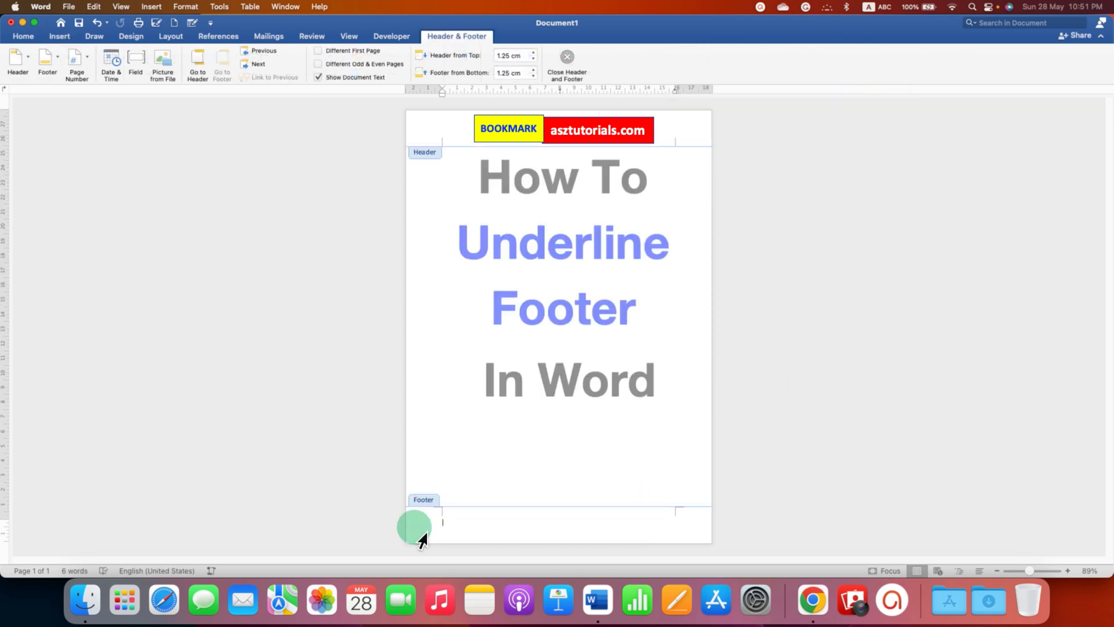
mouse_move(653, 526)
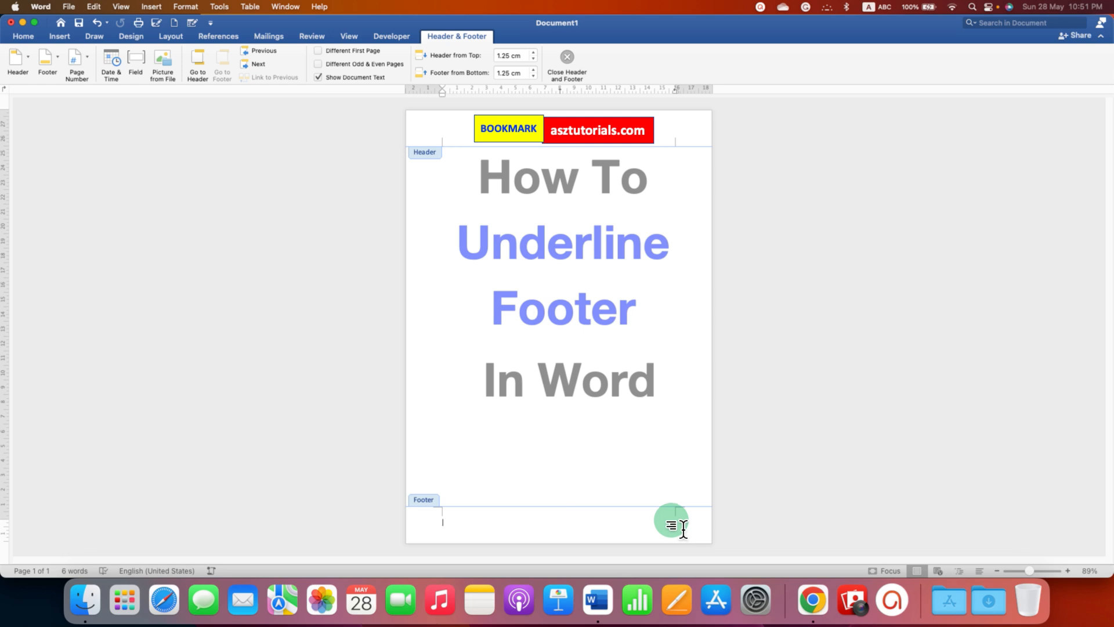
Open the Borders and Shading dialog from the Home tab's Borders menu
left_click(23, 36)
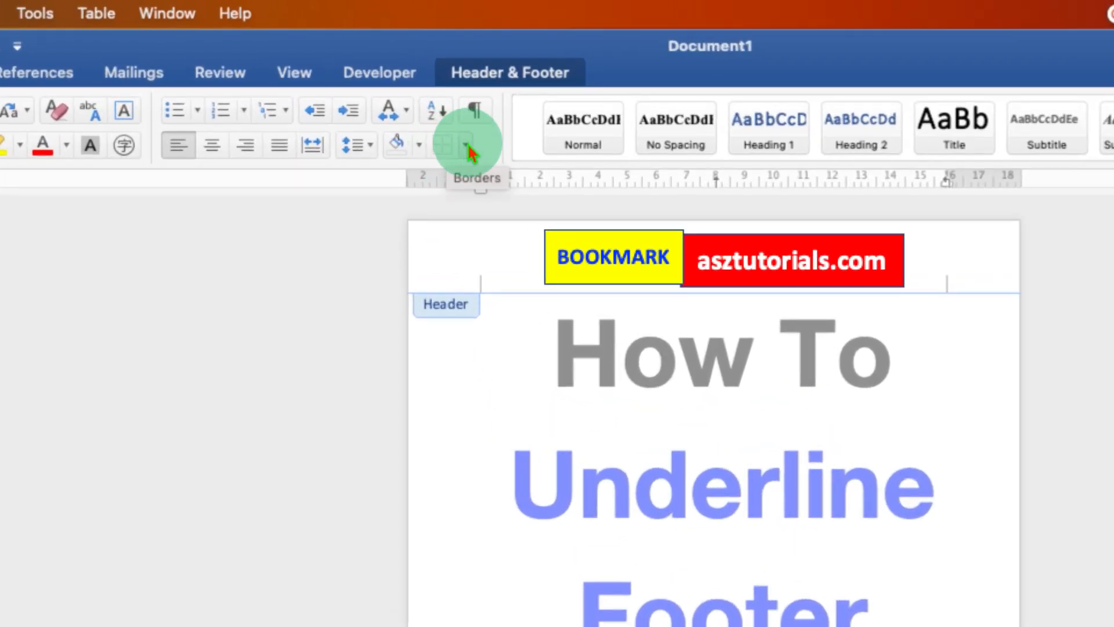
left_click(474, 143)
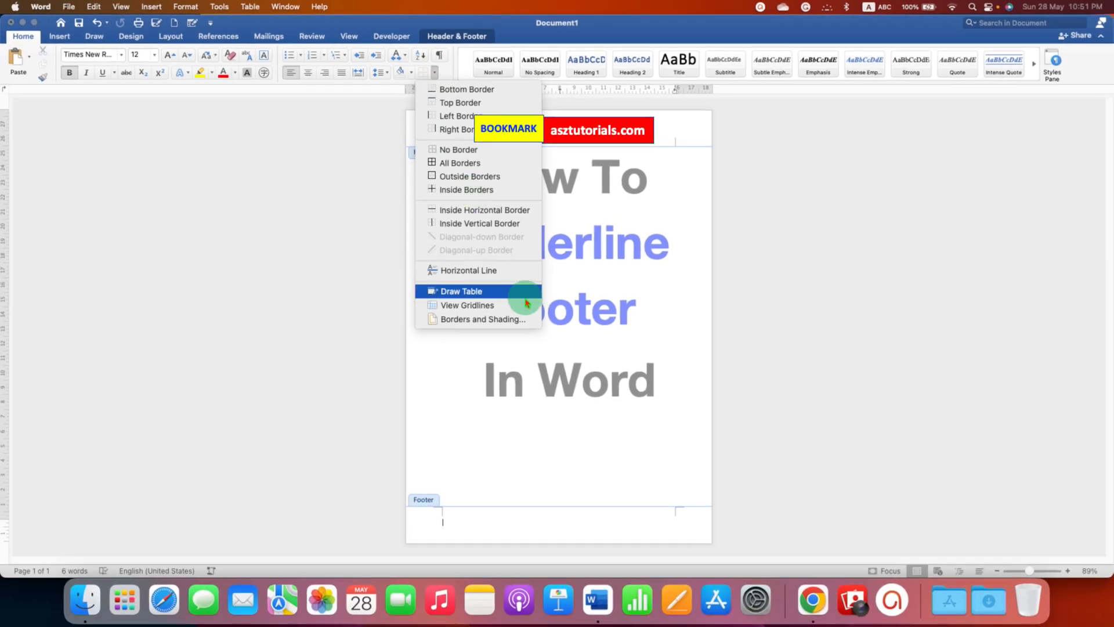
mouse_move(526, 319)
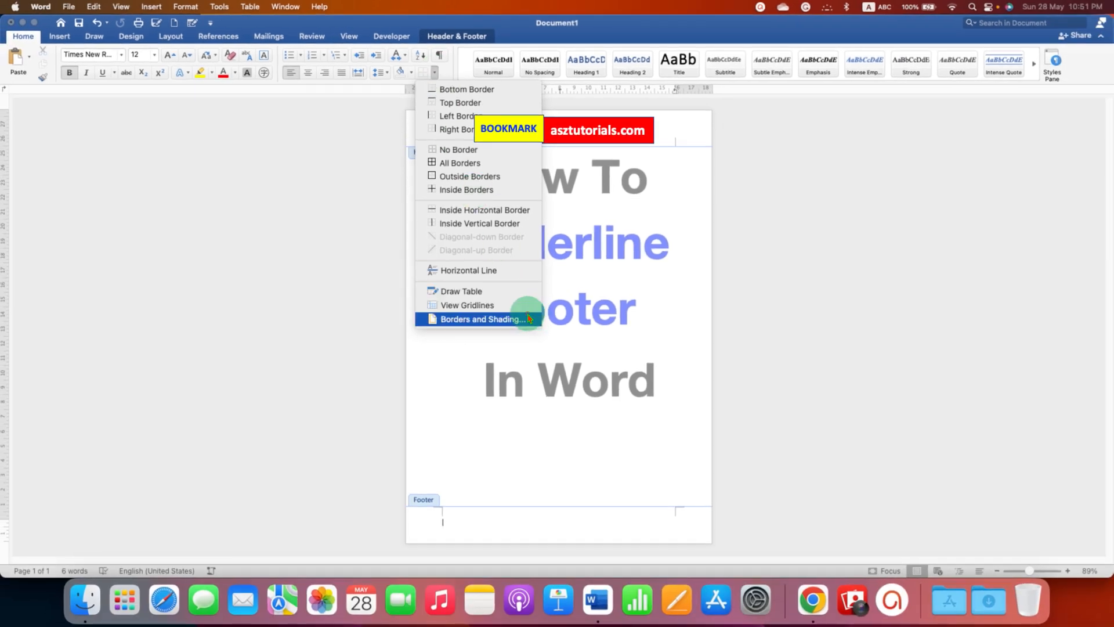
left_click(484, 319)
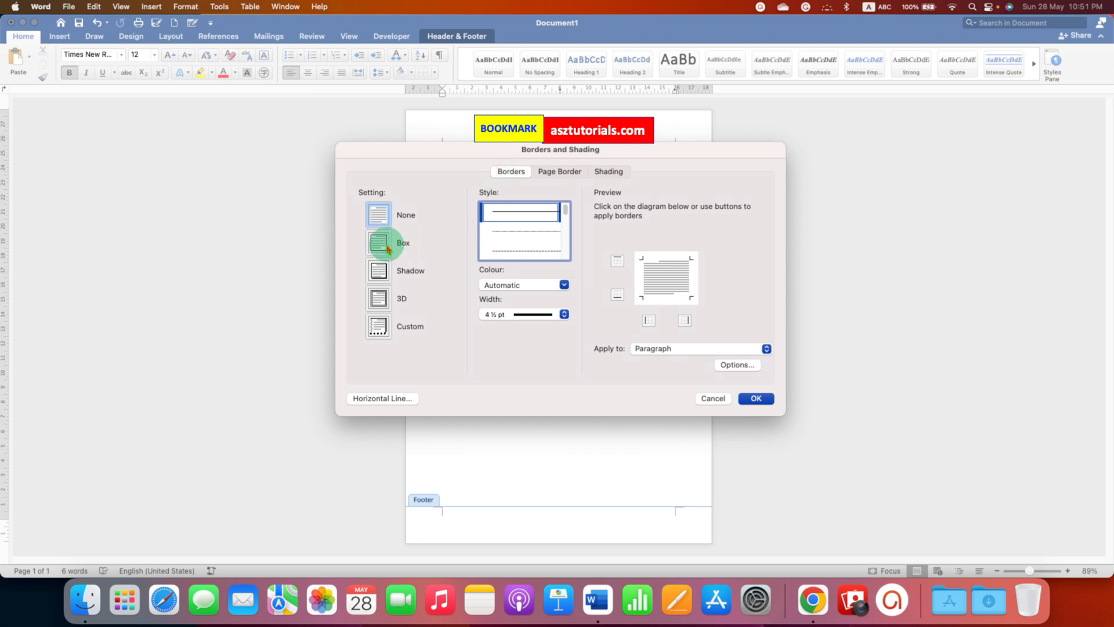
Choose a Box border in solid style, blue colour and 3 pt width
left_click(403, 243)
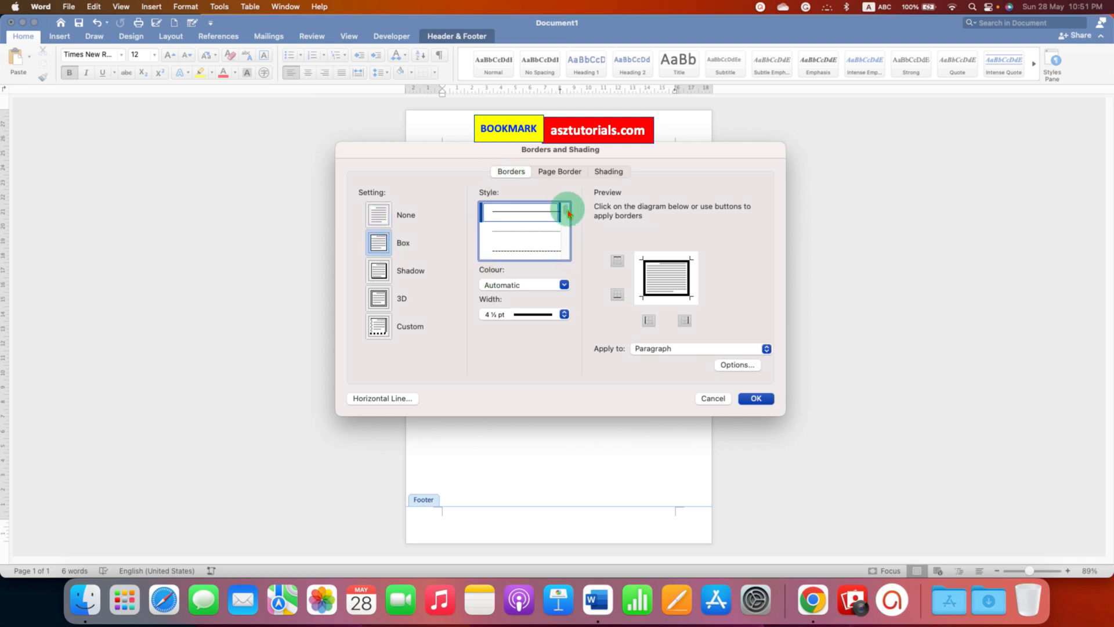
scroll("down", 3)
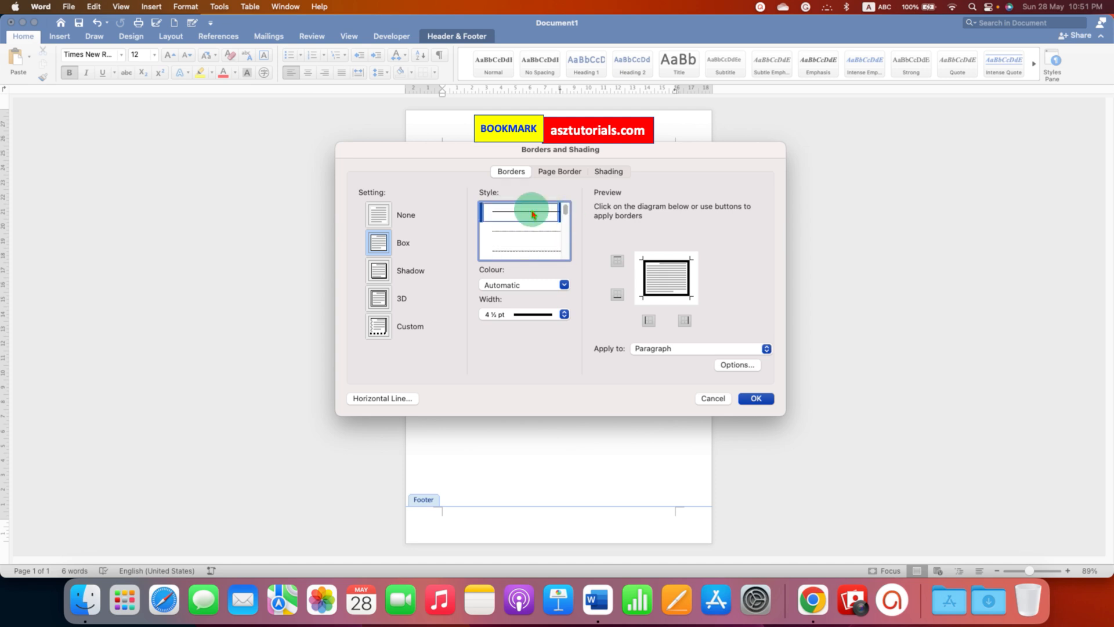
mouse_move(532, 237)
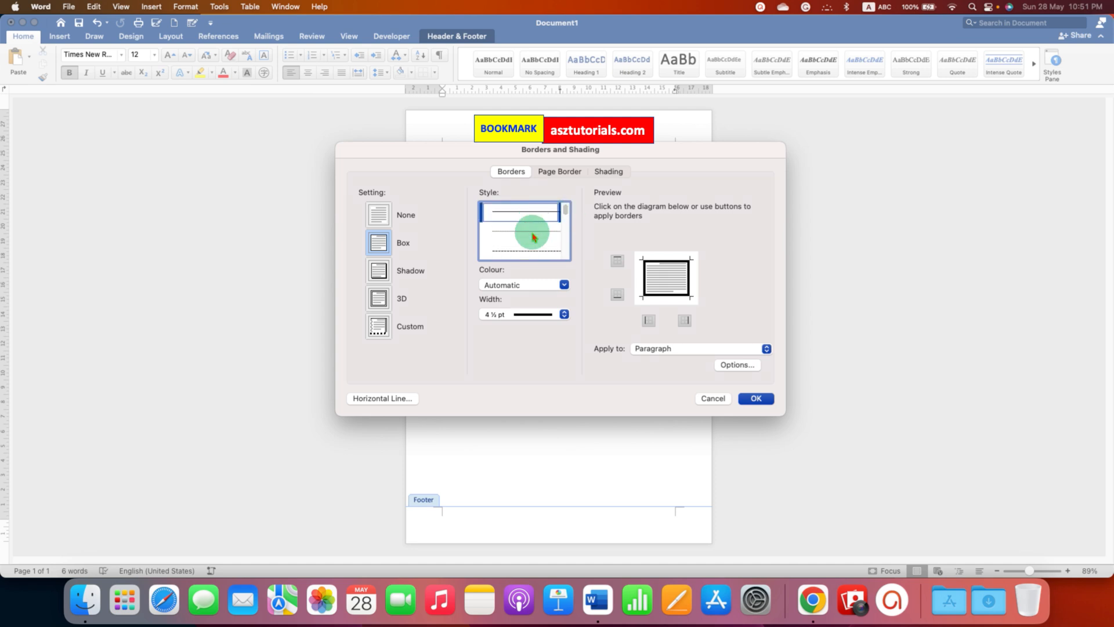
left_click(564, 285)
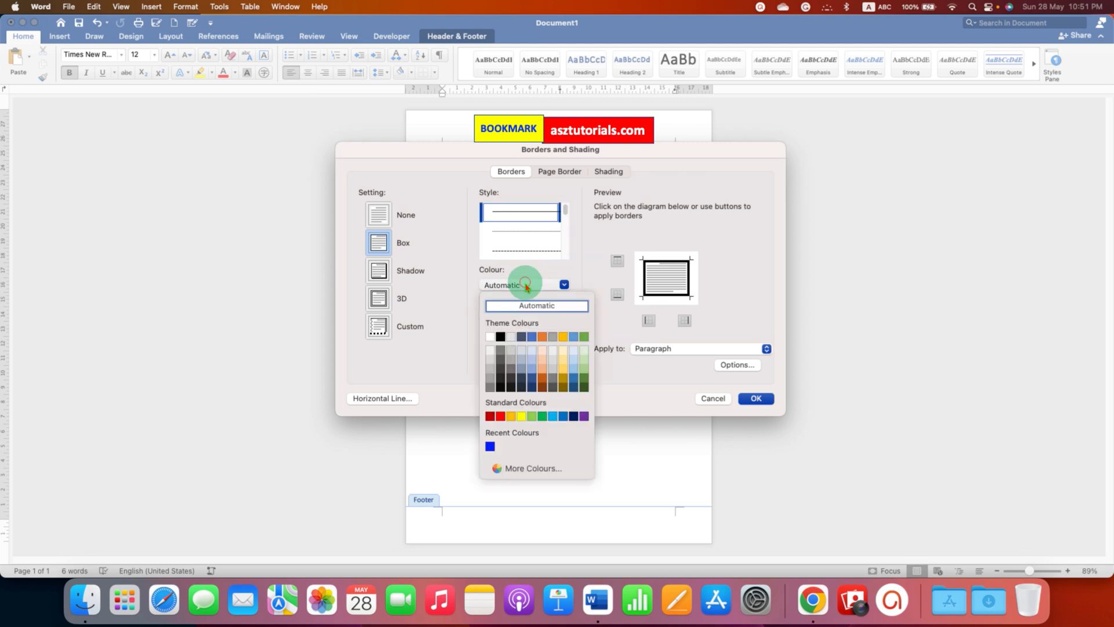
mouse_move(503, 424)
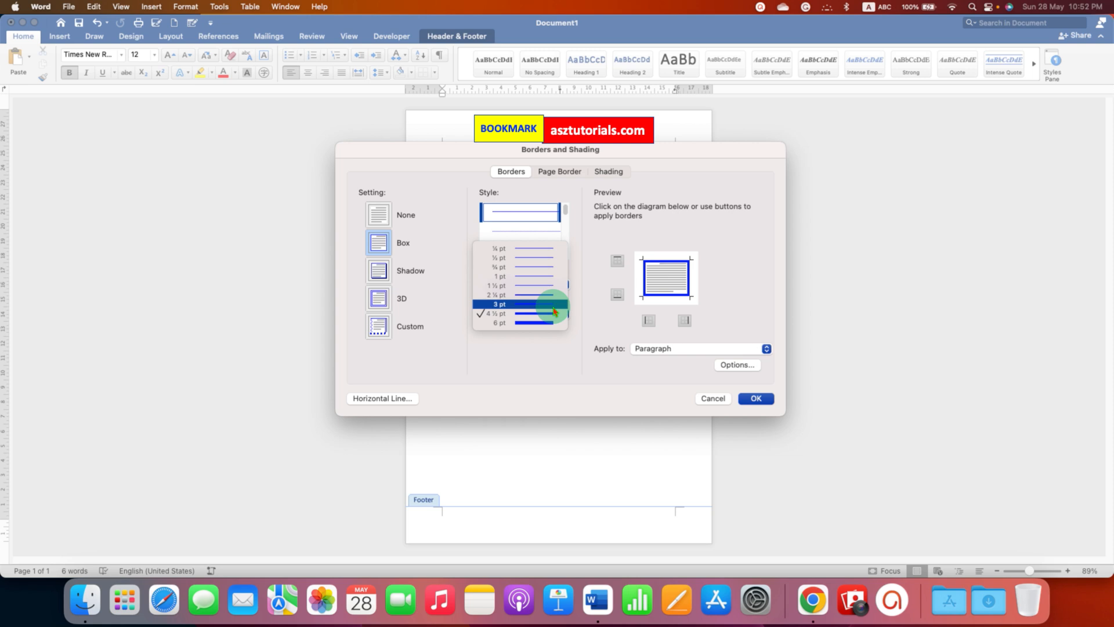
left_click(501, 304)
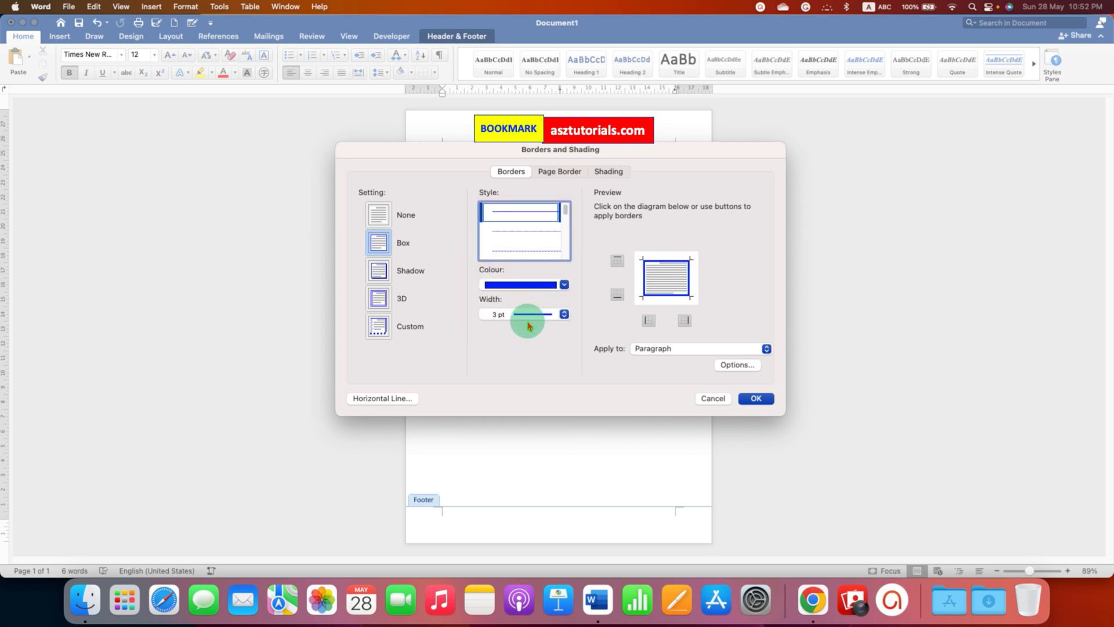
mouse_move(642, 245)
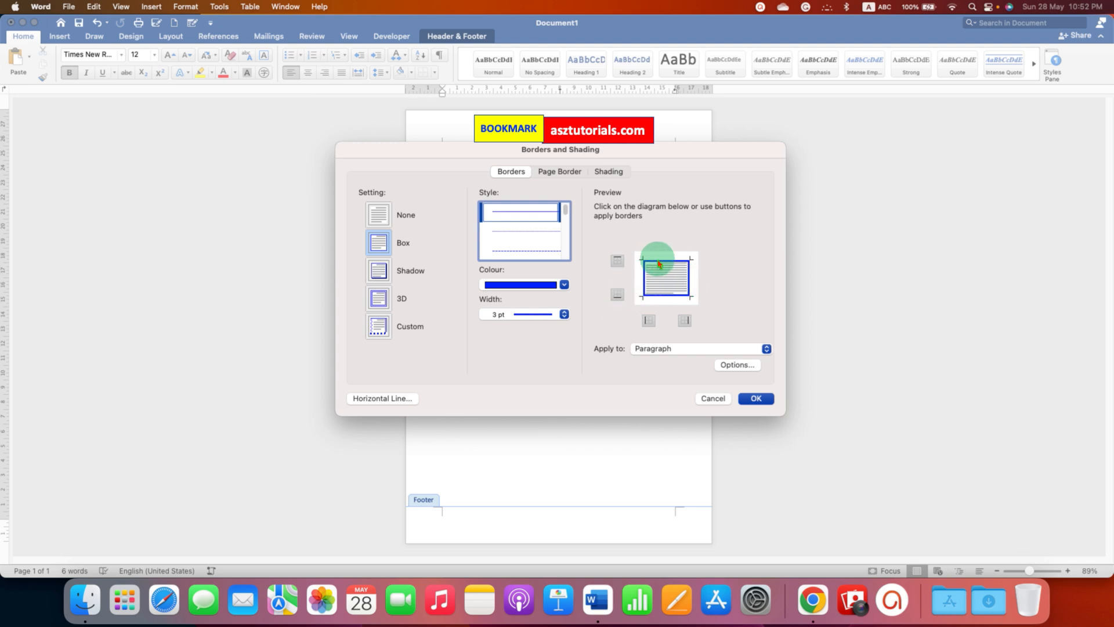
mouse_move(675, 299)
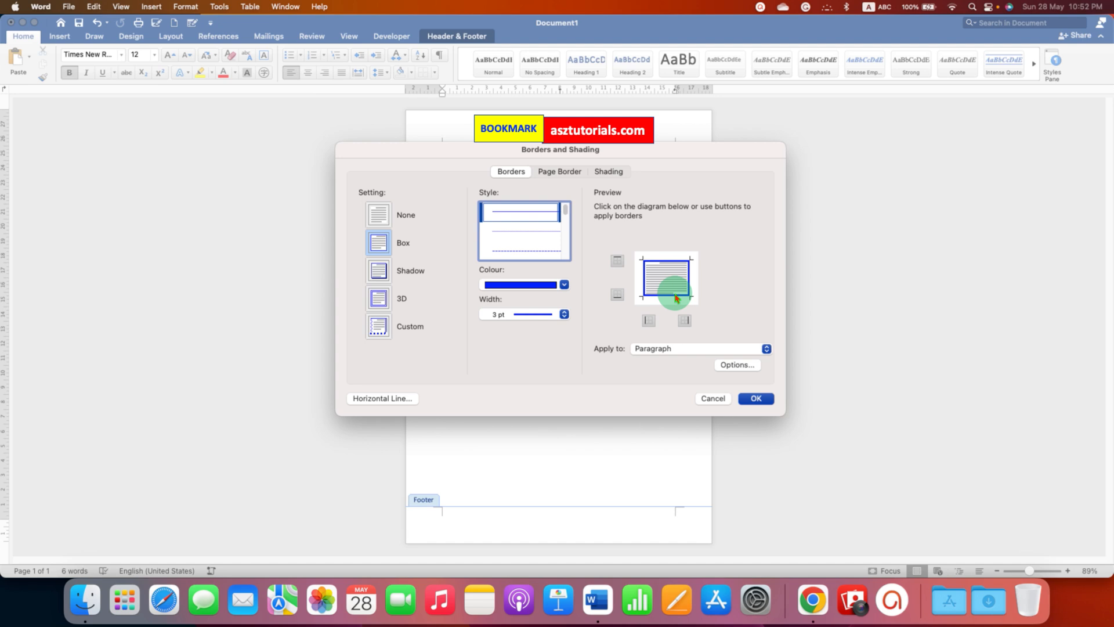
Remove the bottom, left and right borders in the preview, keeping the top, and apply
left_click(617, 297)
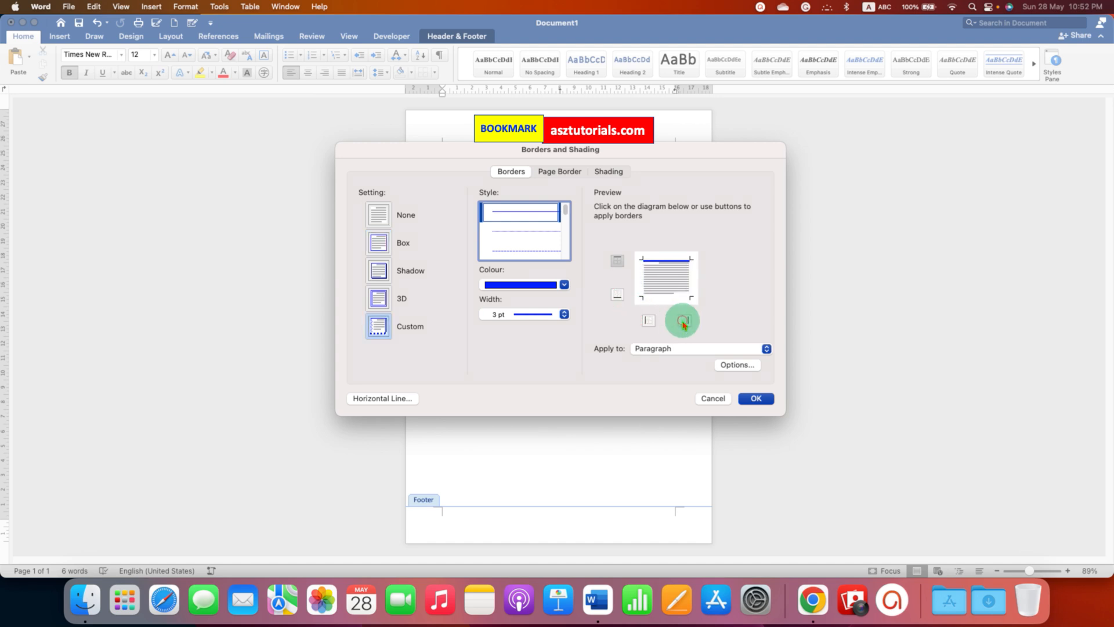
left_click(668, 259)
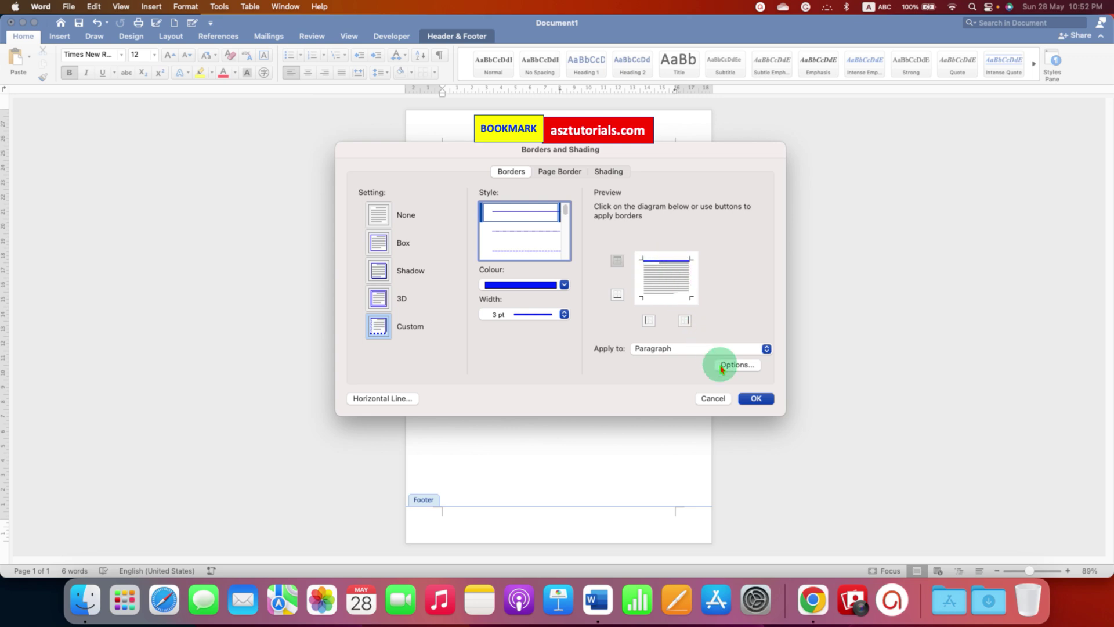
left_click(756, 398)
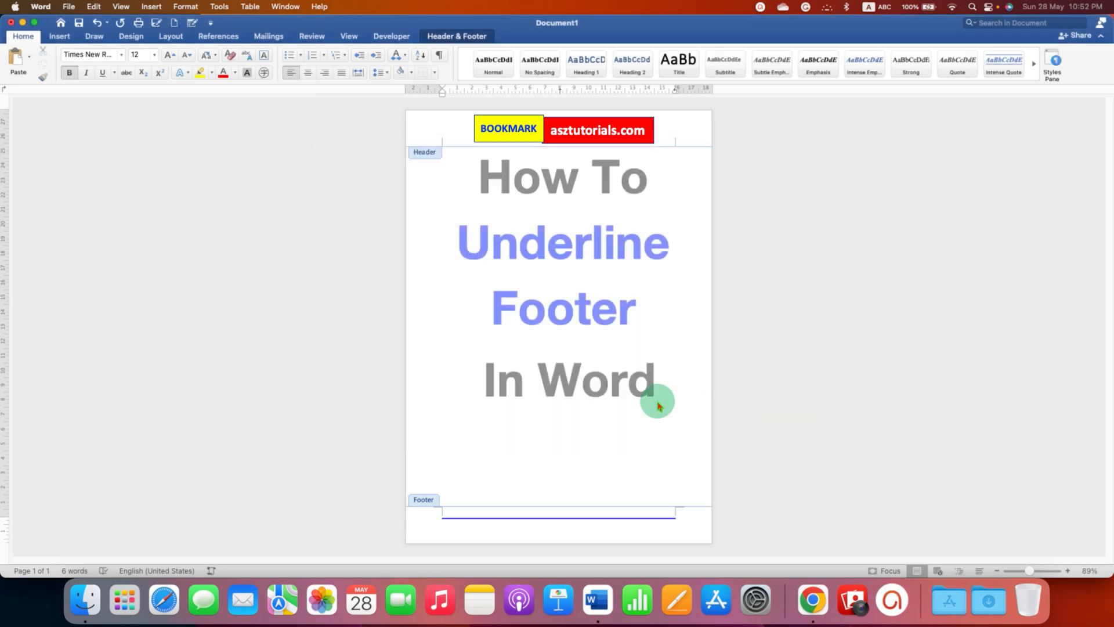
mouse_move(585, 423)
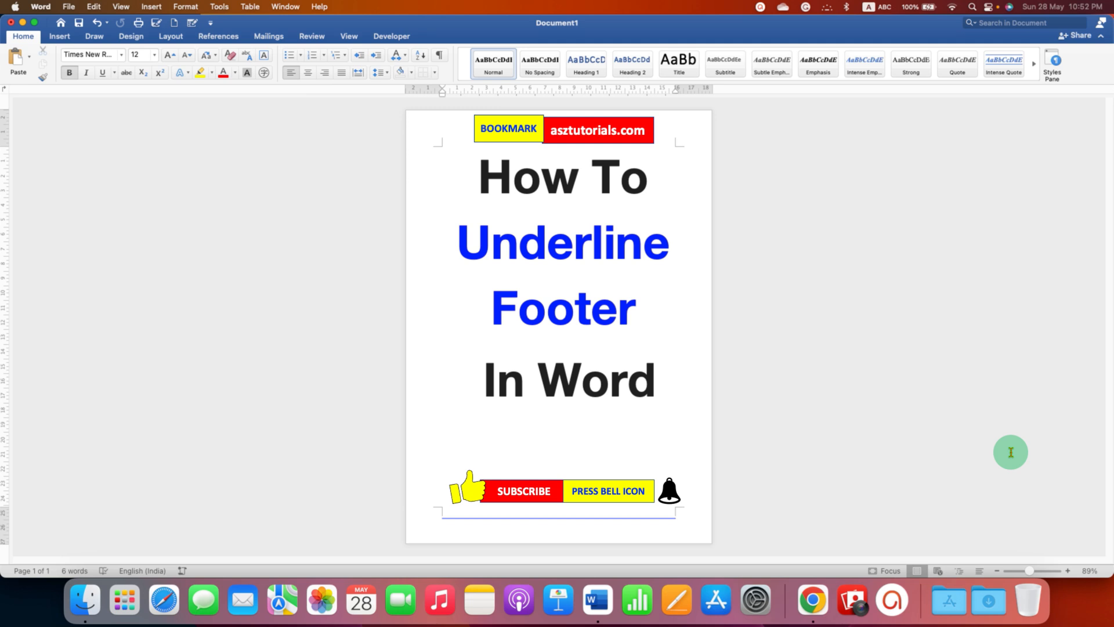
Return to the document body, leaving footer editing with the blue line visible
left_click(442, 421)
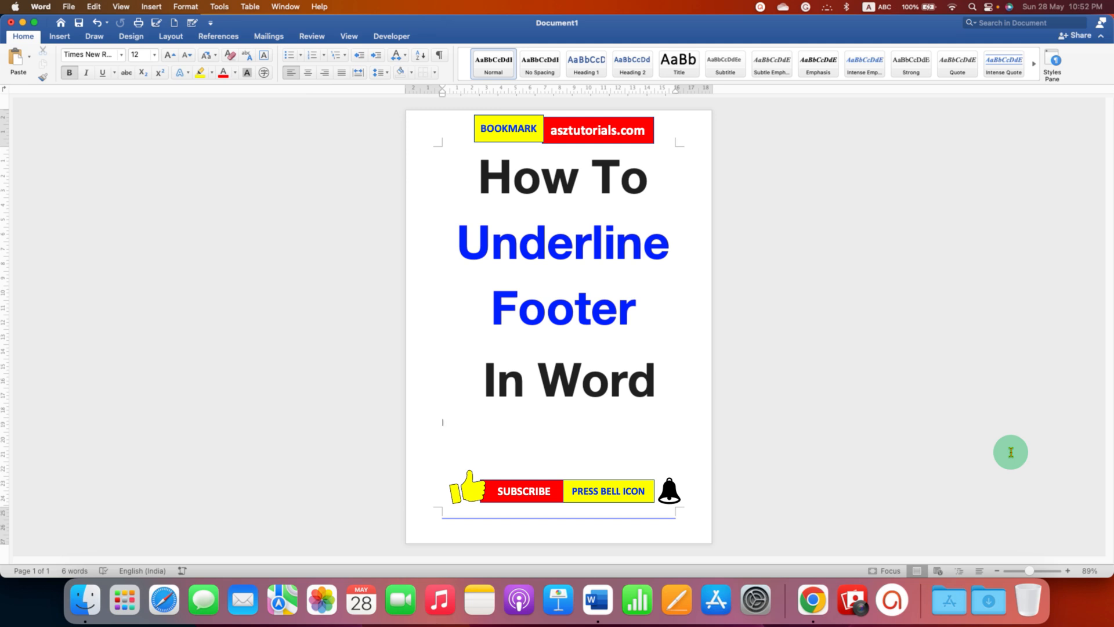